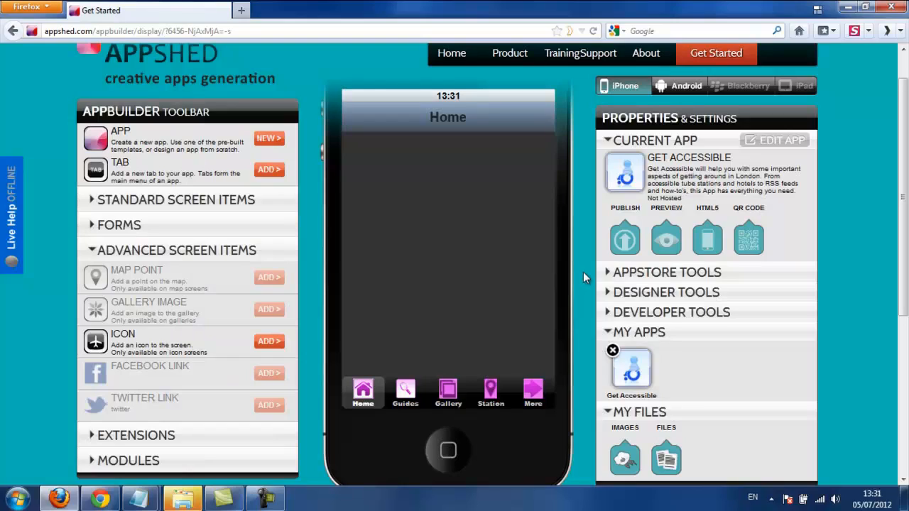
# - Switch the iPhone preview to the Get Accessible app's empty Gallery tab
pyautogui.click(449, 393)
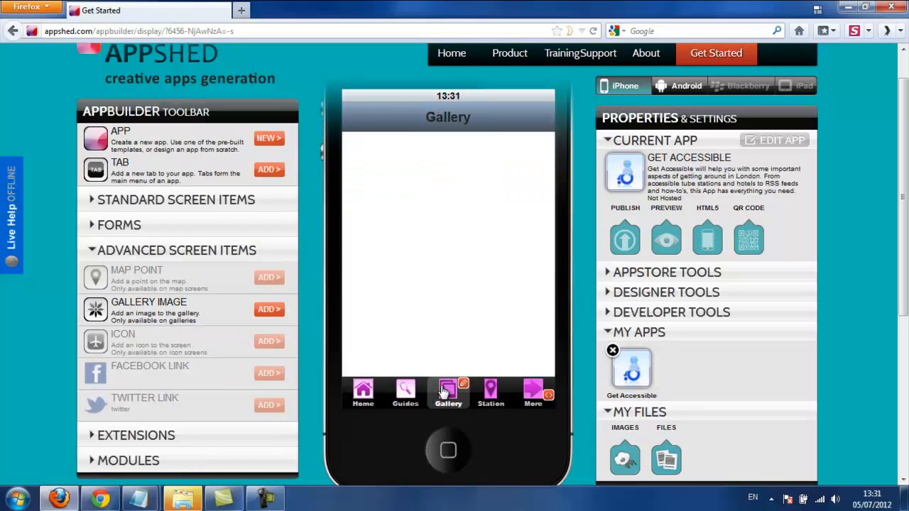
pyautogui.moveTo(209, 320)
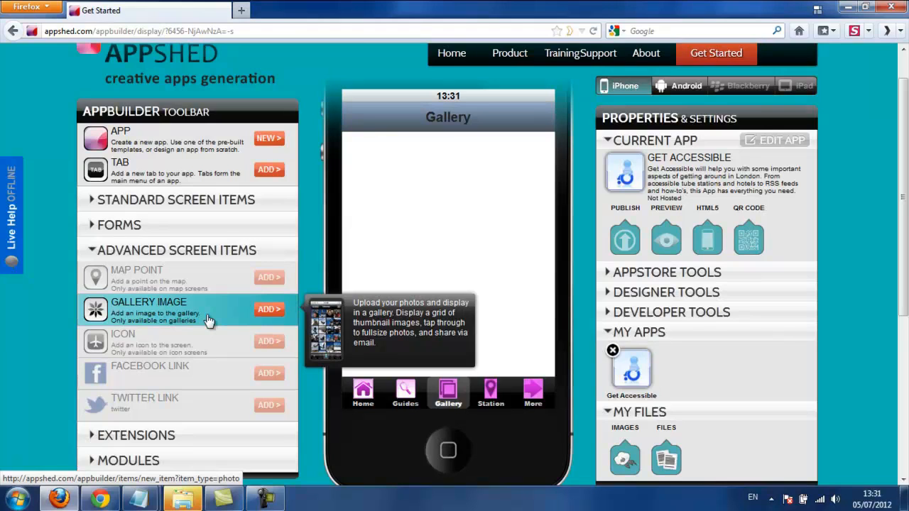
pyautogui.moveTo(207, 313)
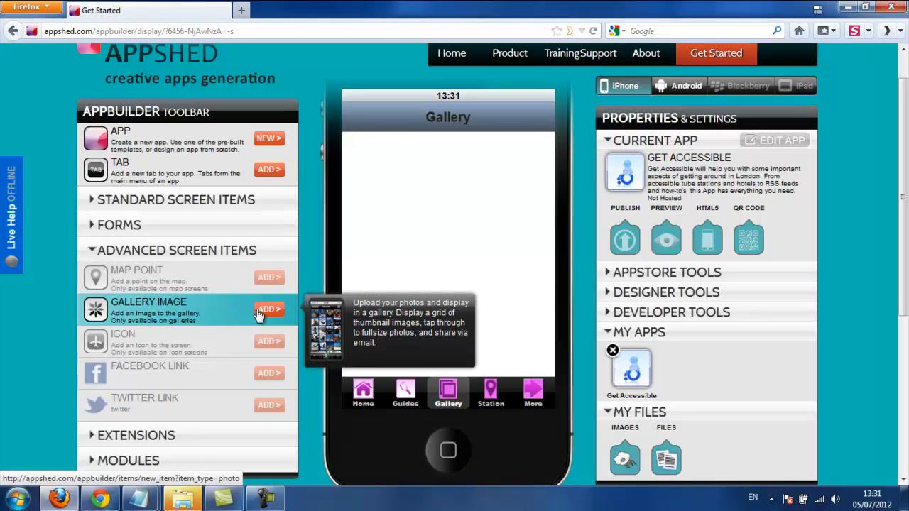
# - Add a gallery image item using the pink hearing-loop sample picture
pyautogui.click(269, 309)
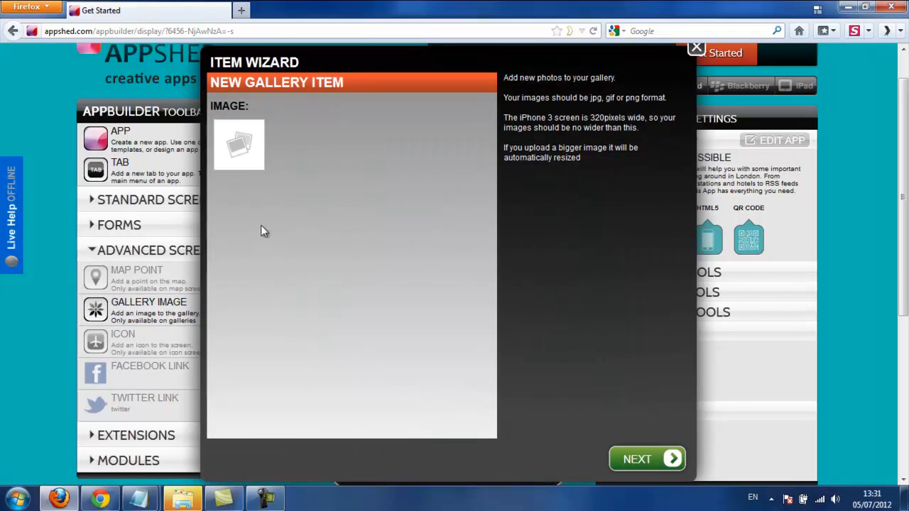
pyautogui.click(238, 145)
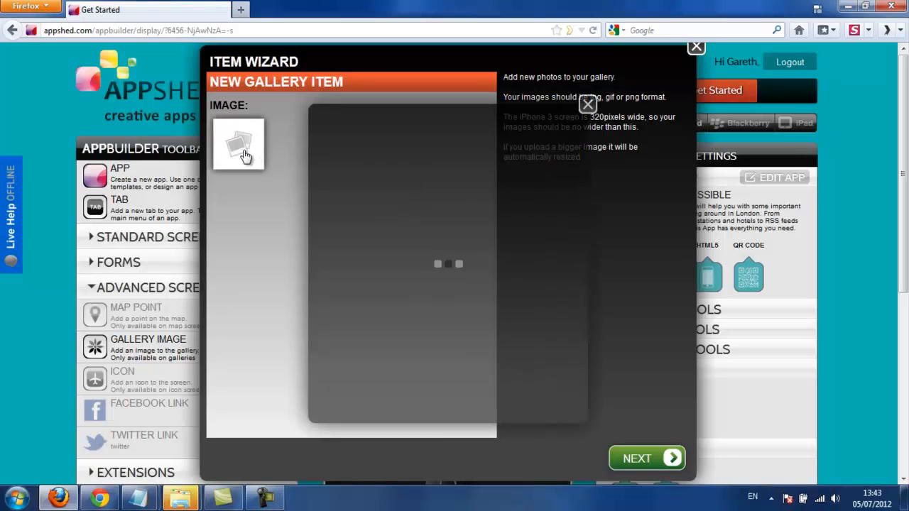
pyautogui.click(239, 144)
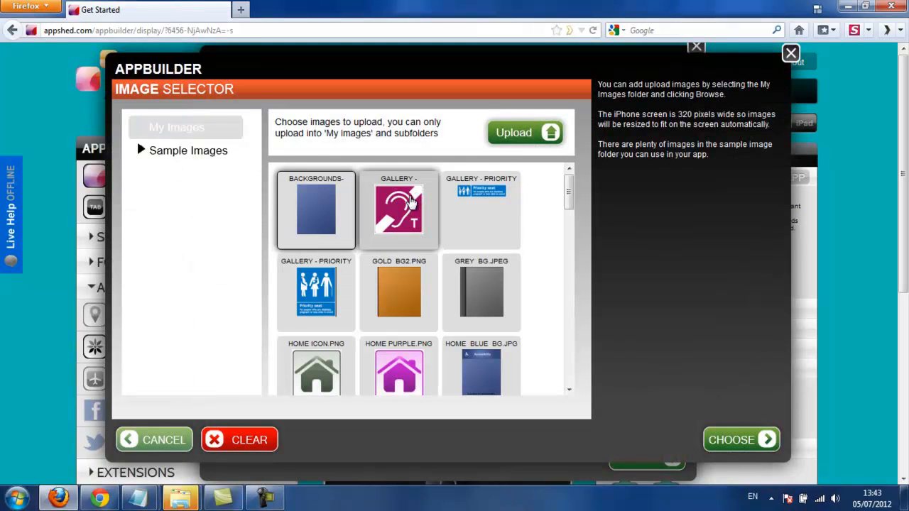
pyautogui.click(741, 440)
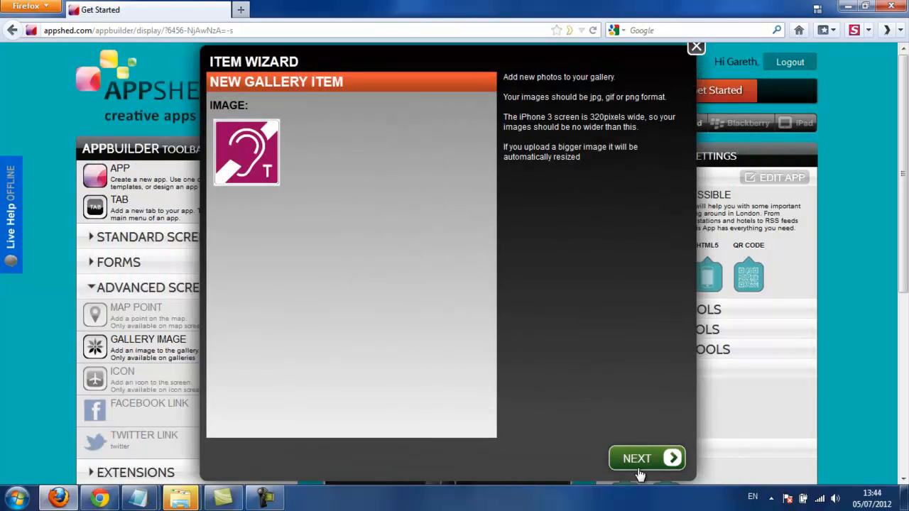
# - Save the hearing-loop gallery item with action type 'None'
pyautogui.click(637, 458)
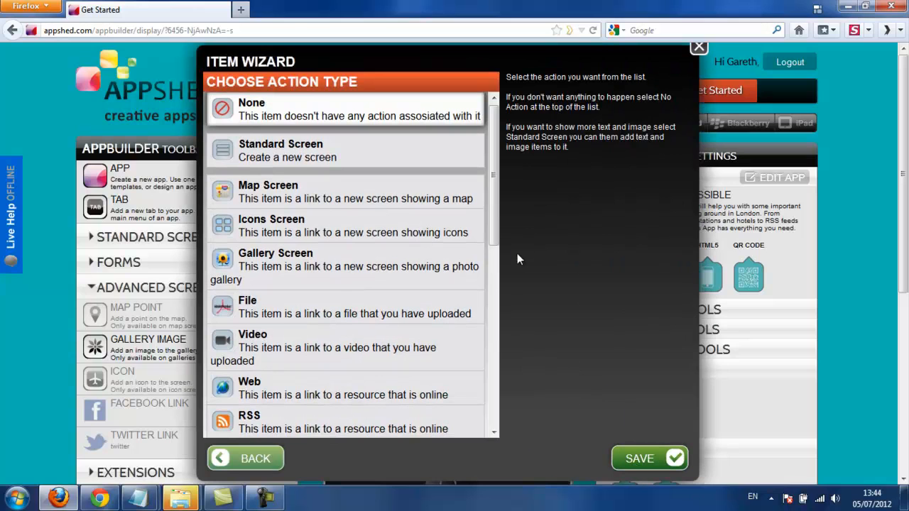
pyautogui.scroll(-3)
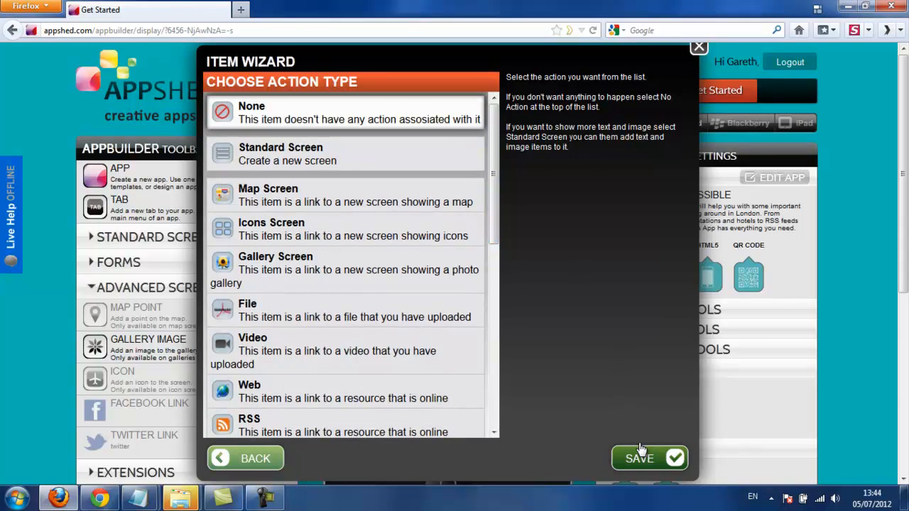
pyautogui.click(650, 458)
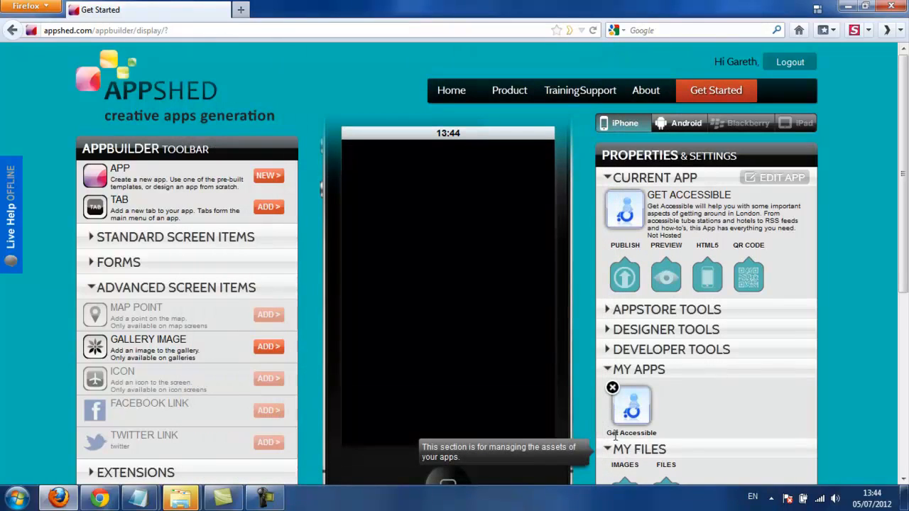
pyautogui.moveTo(268, 347)
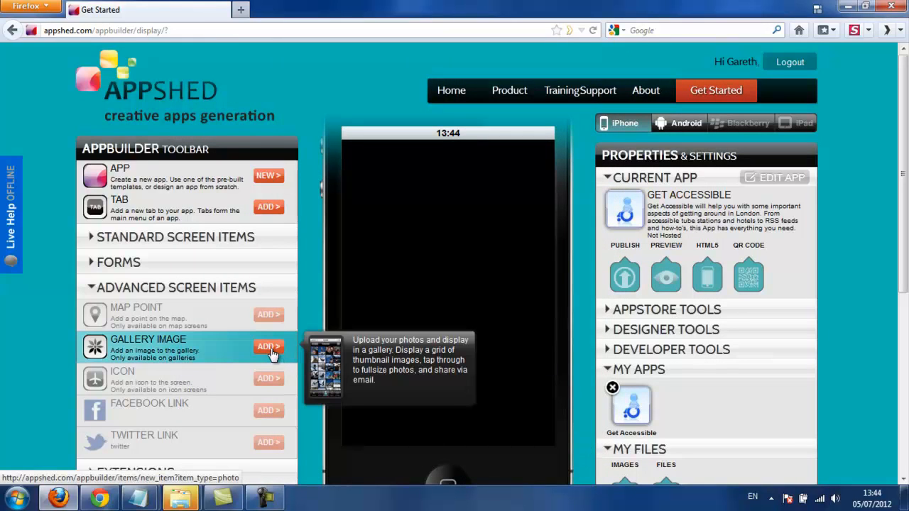